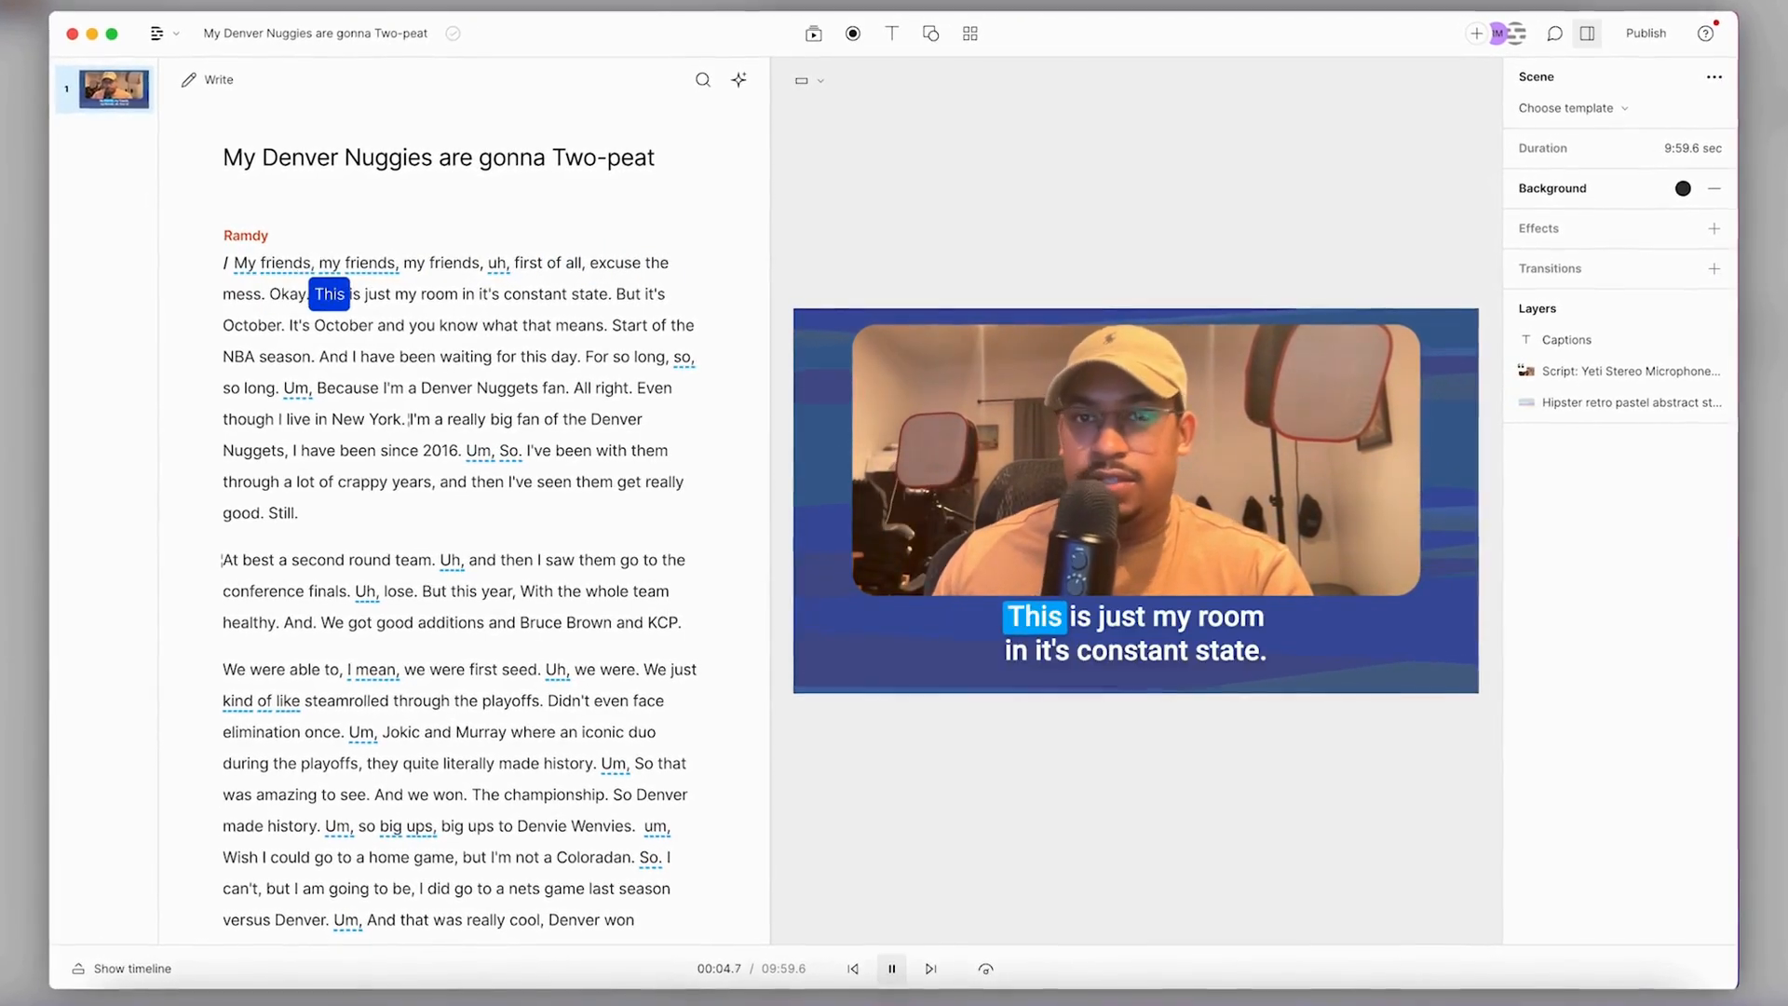
Show the project's media library from the top toolbar.
click(814, 32)
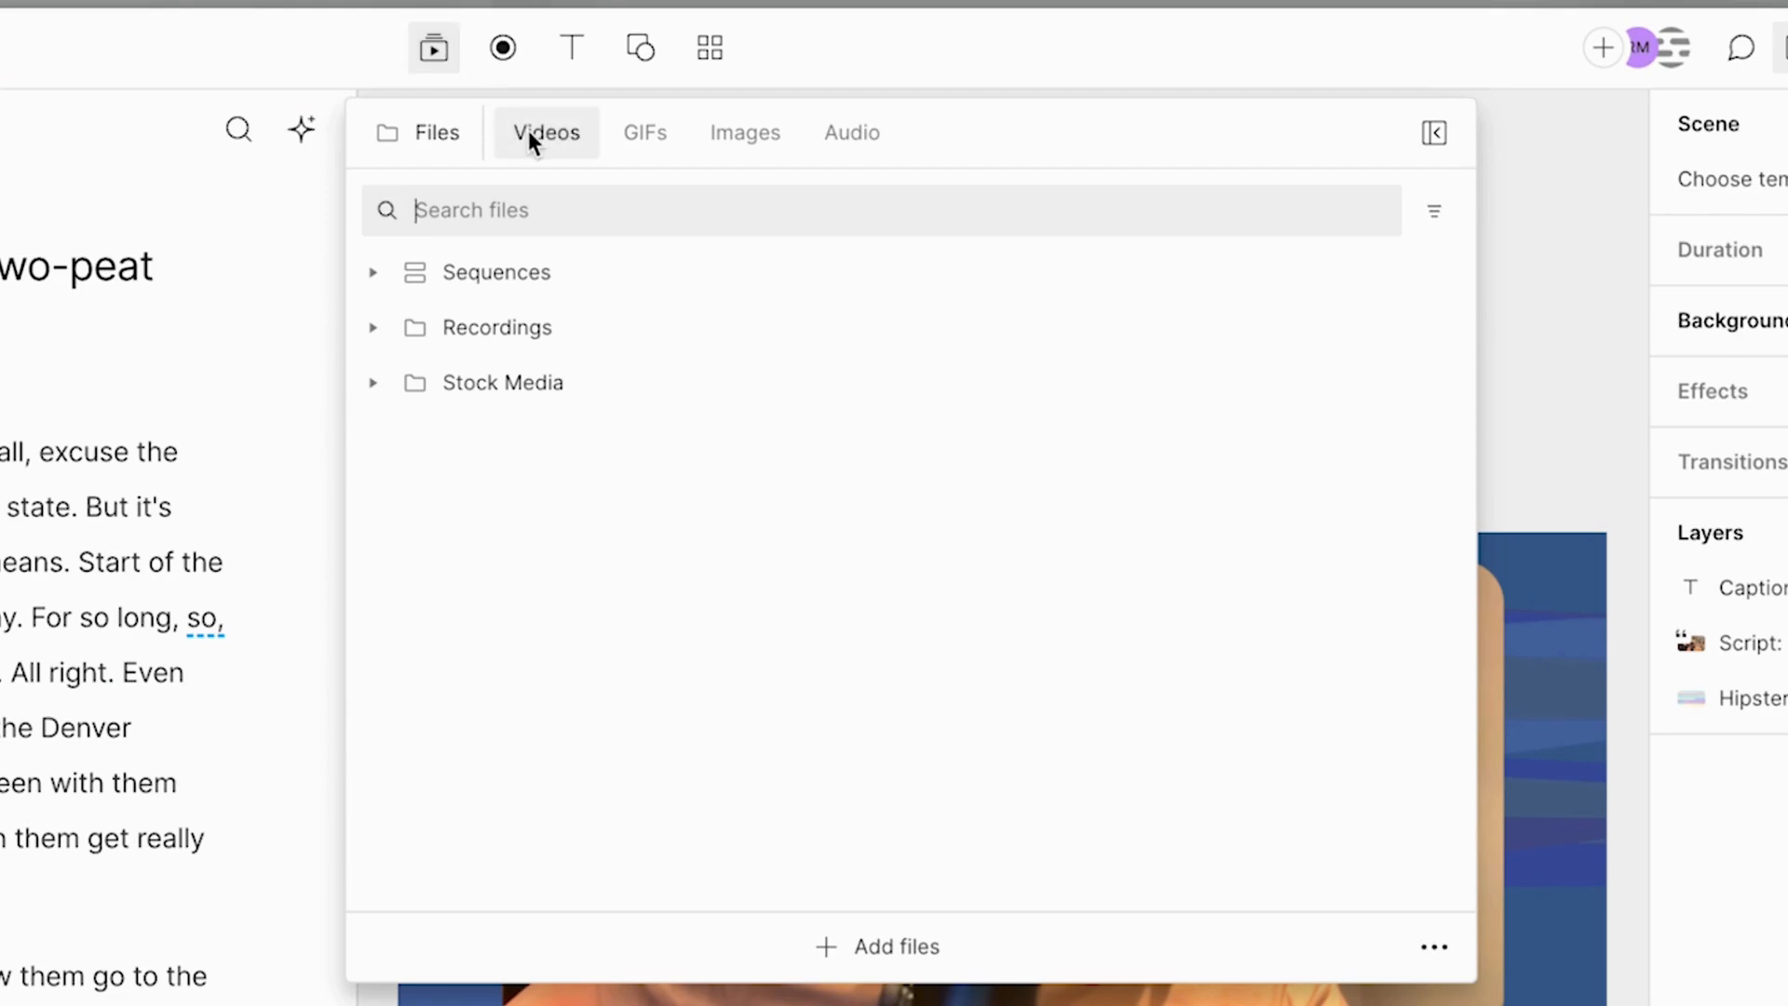
Browse the stock GIFs, Images (with text-to-image) and Audio libraries, landing on Sound effects.
click(645, 133)
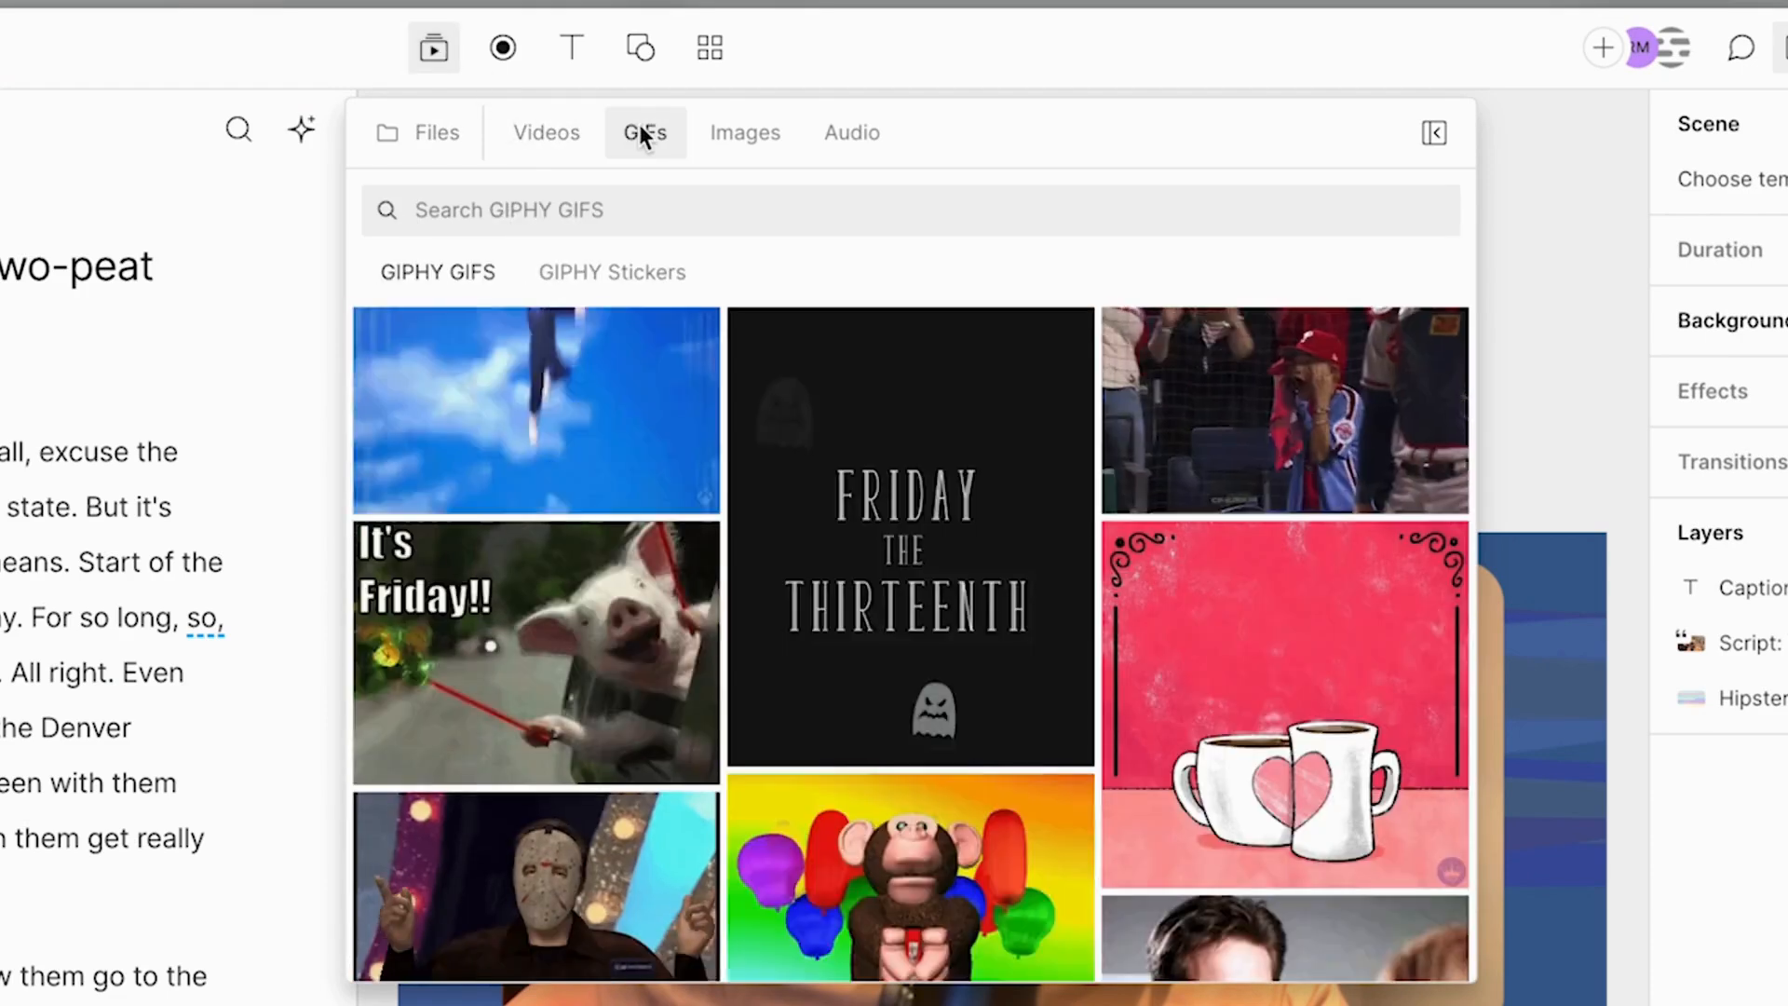
click(745, 132)
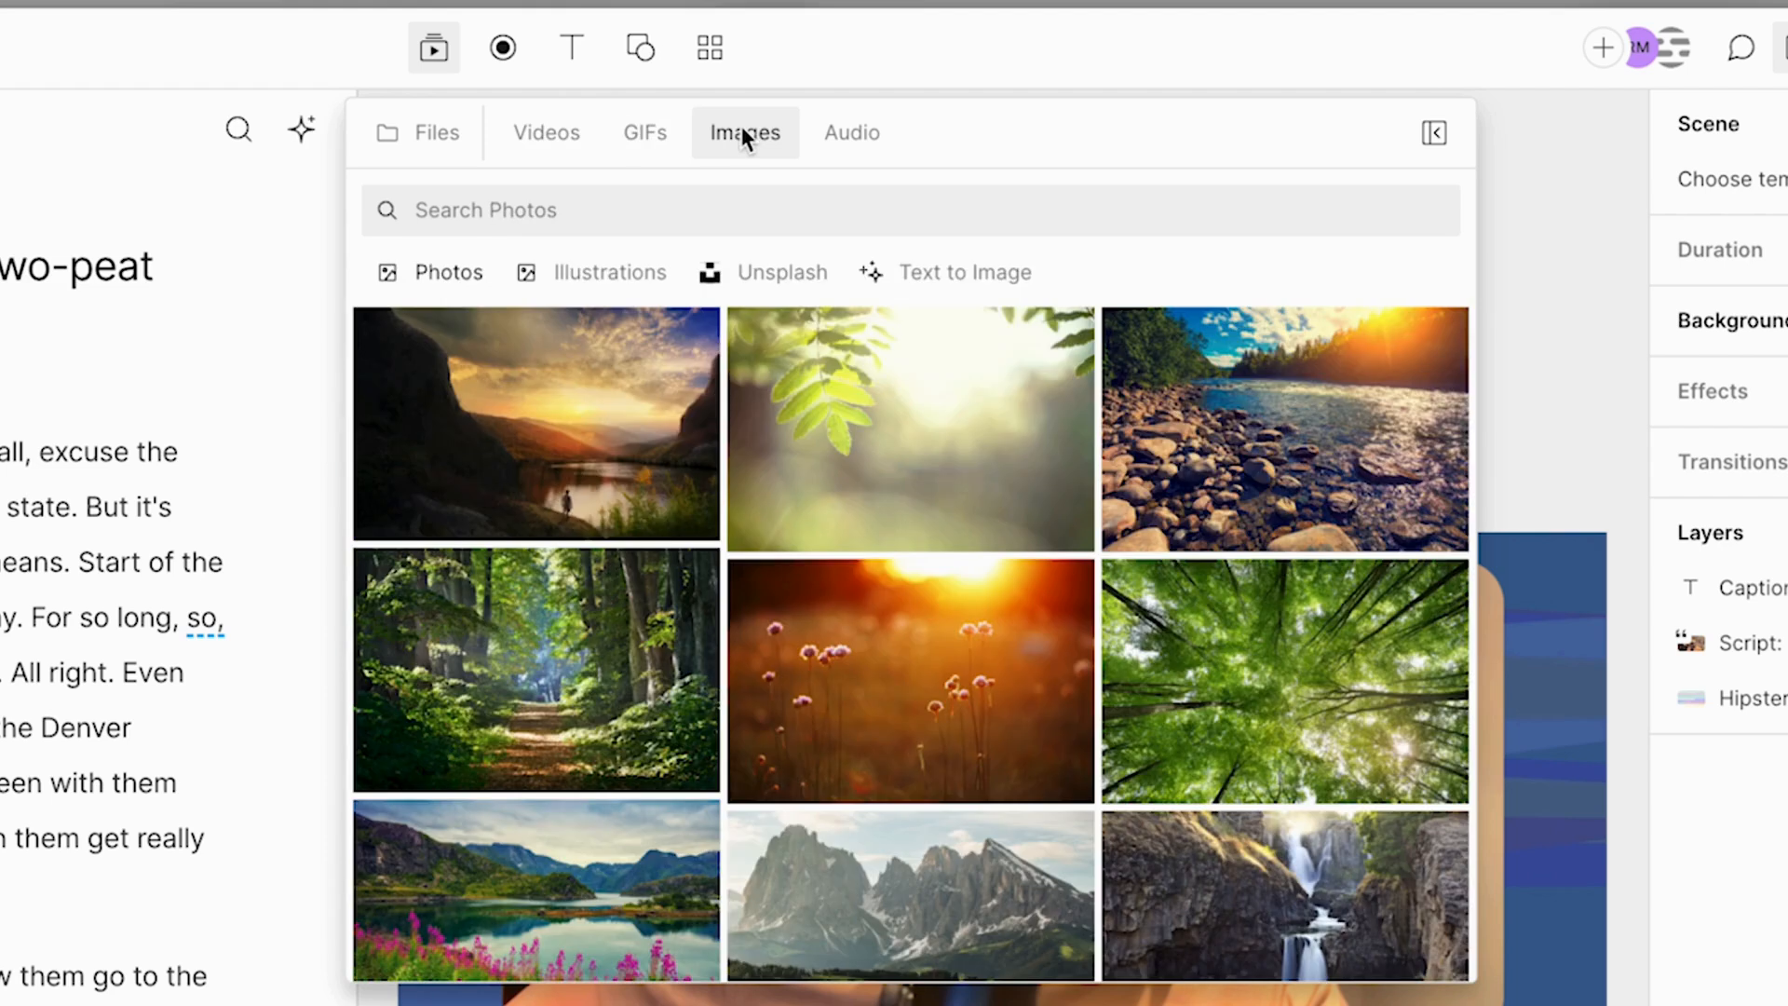
click(965, 272)
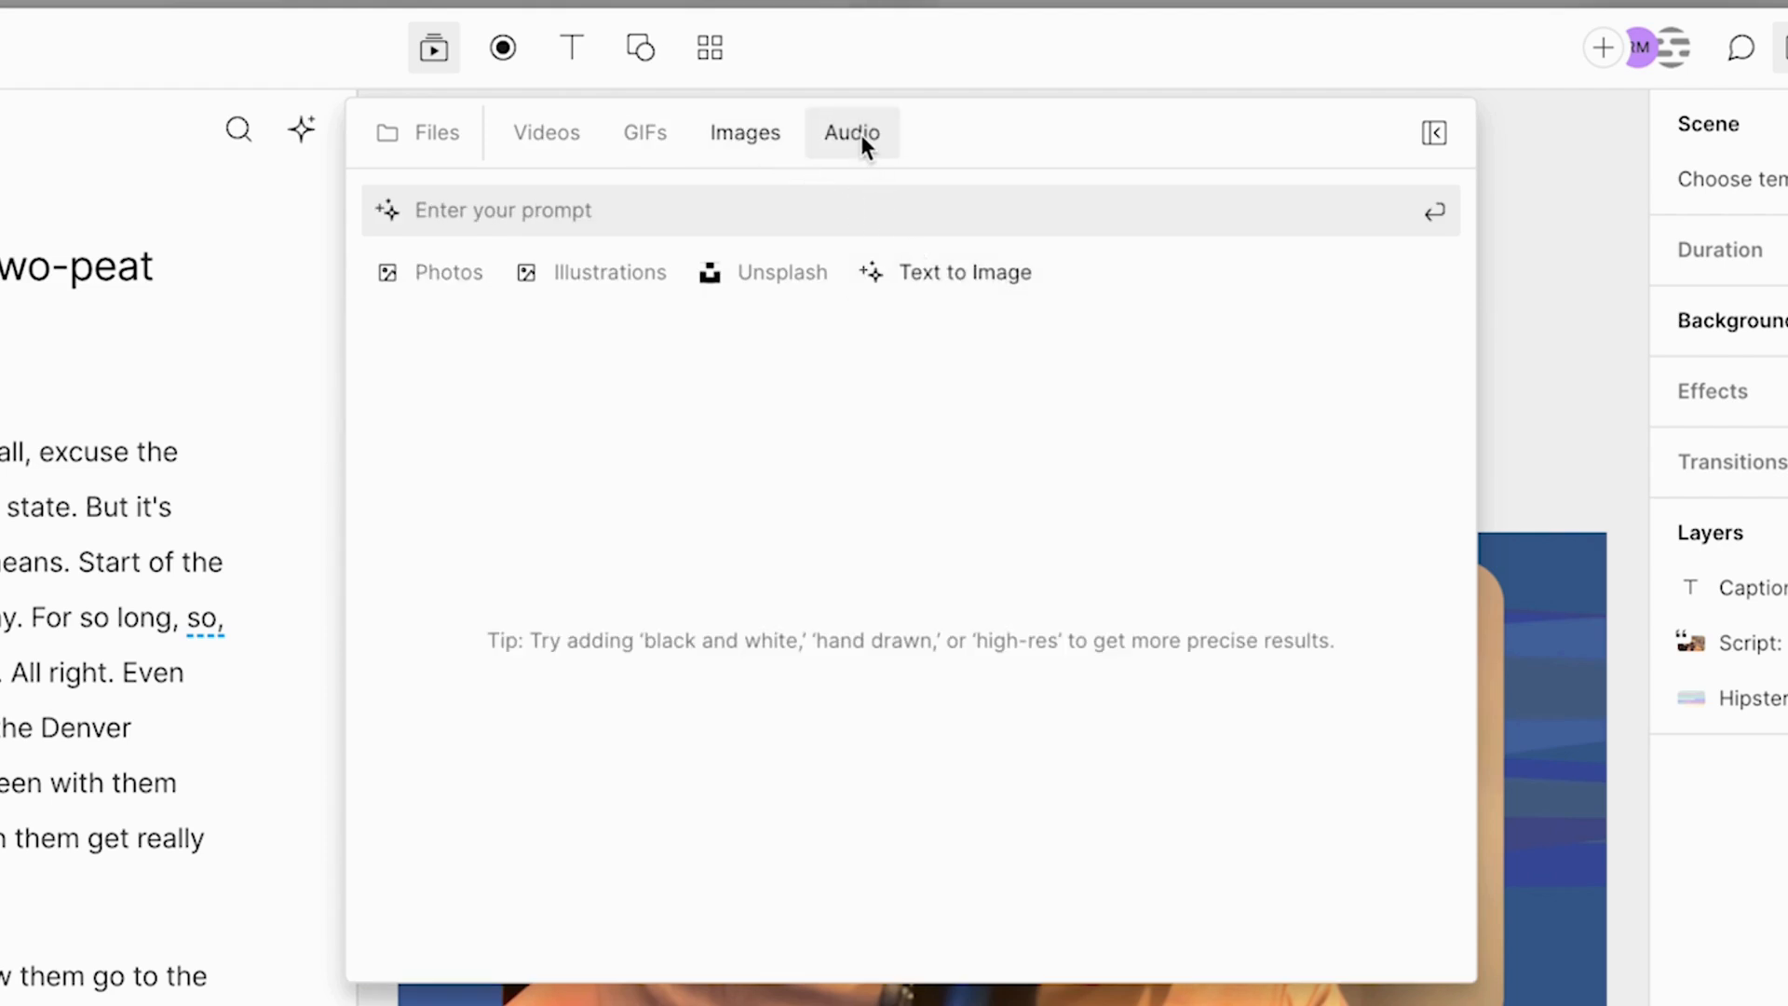
click(851, 132)
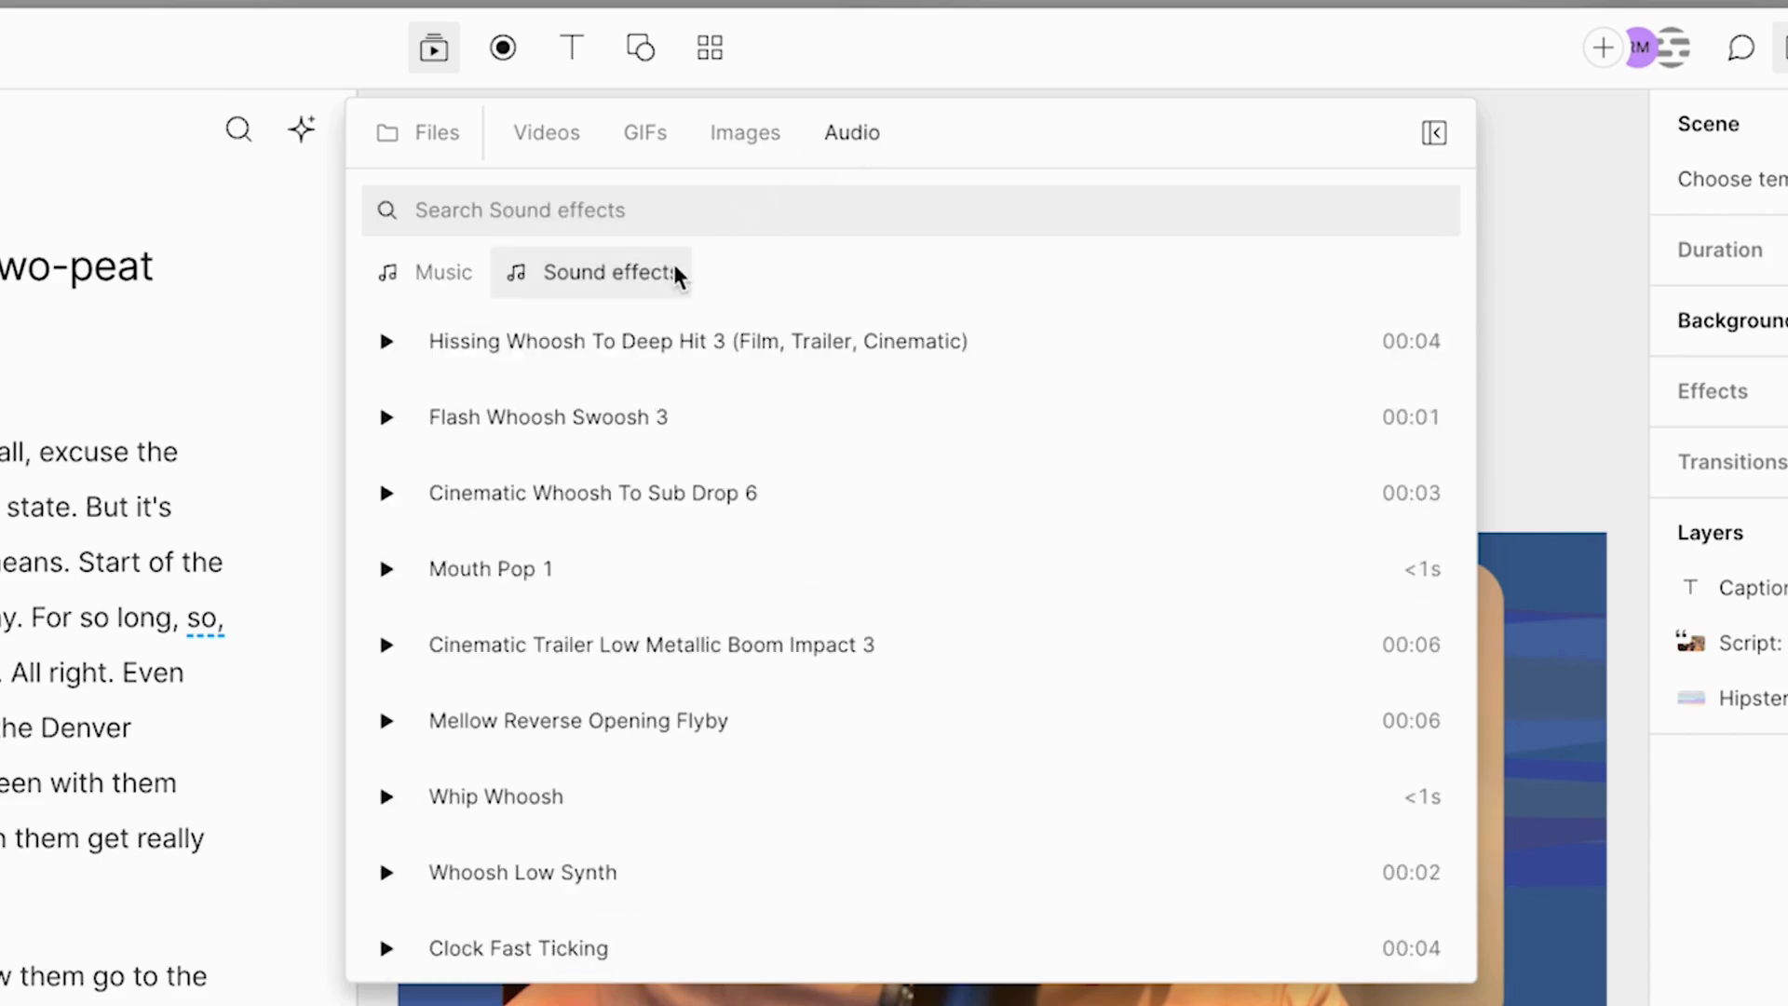
click(1434, 132)
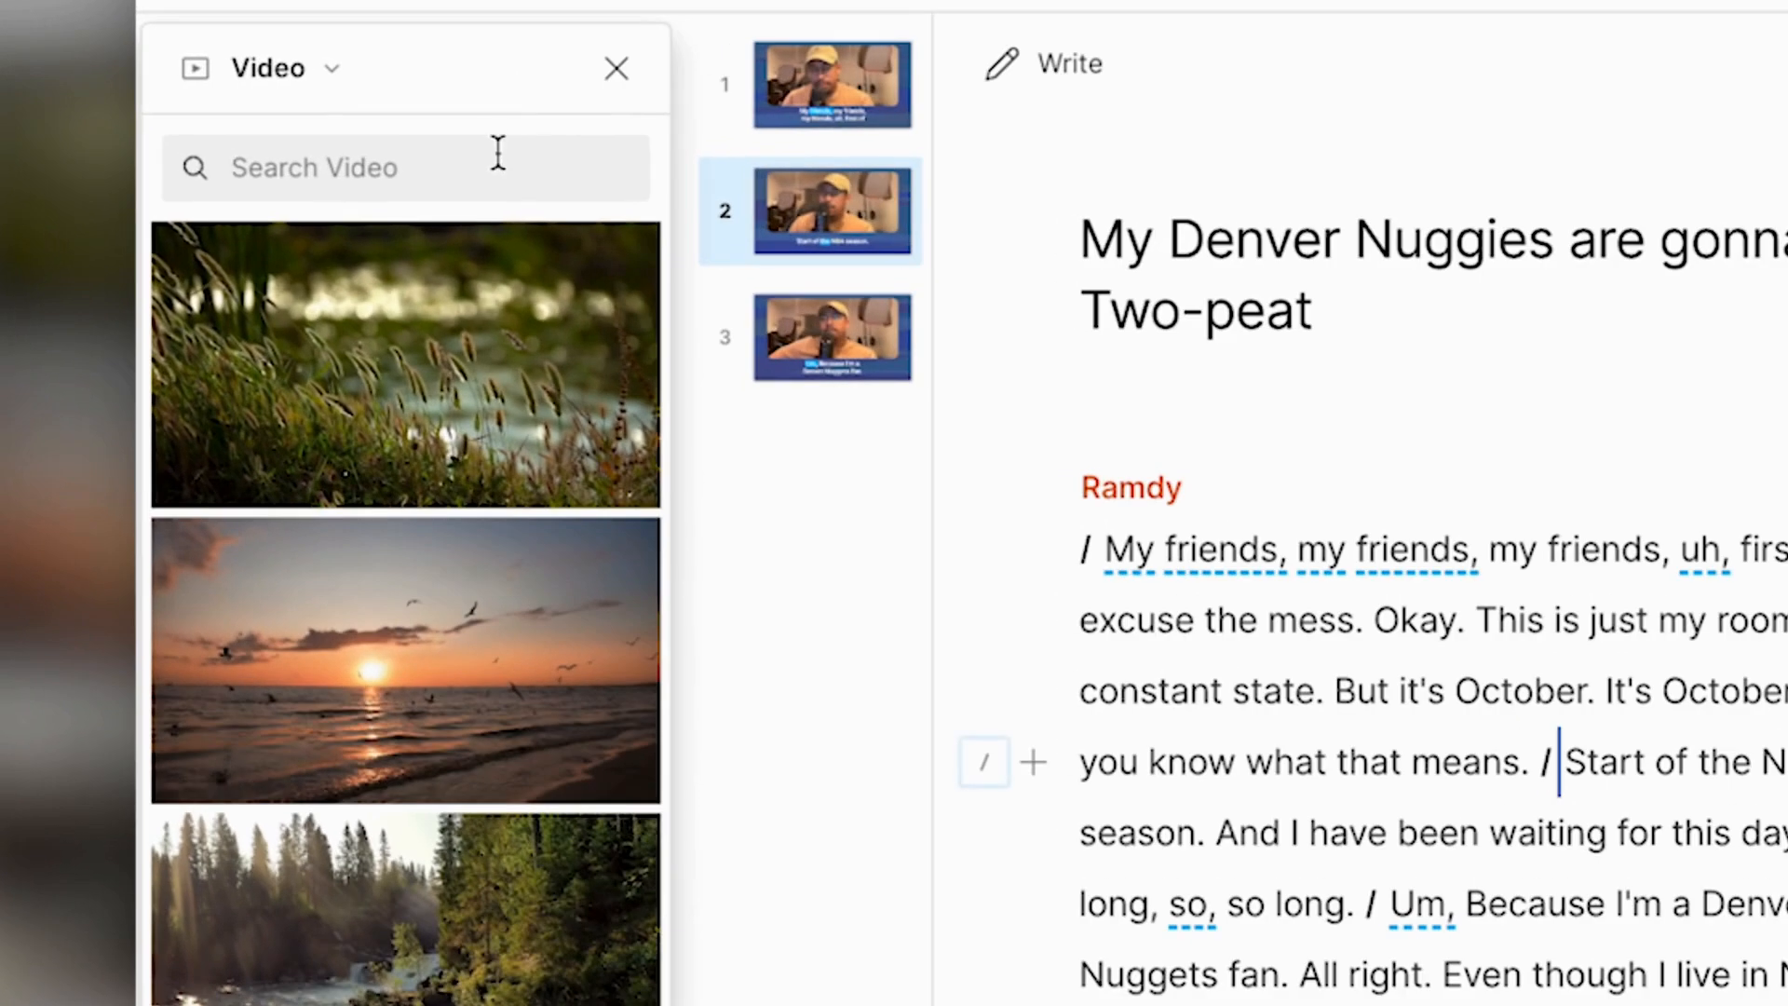
Search the stock video library for 'basketball' and scroll through the hoop and court results.
text(basketball)
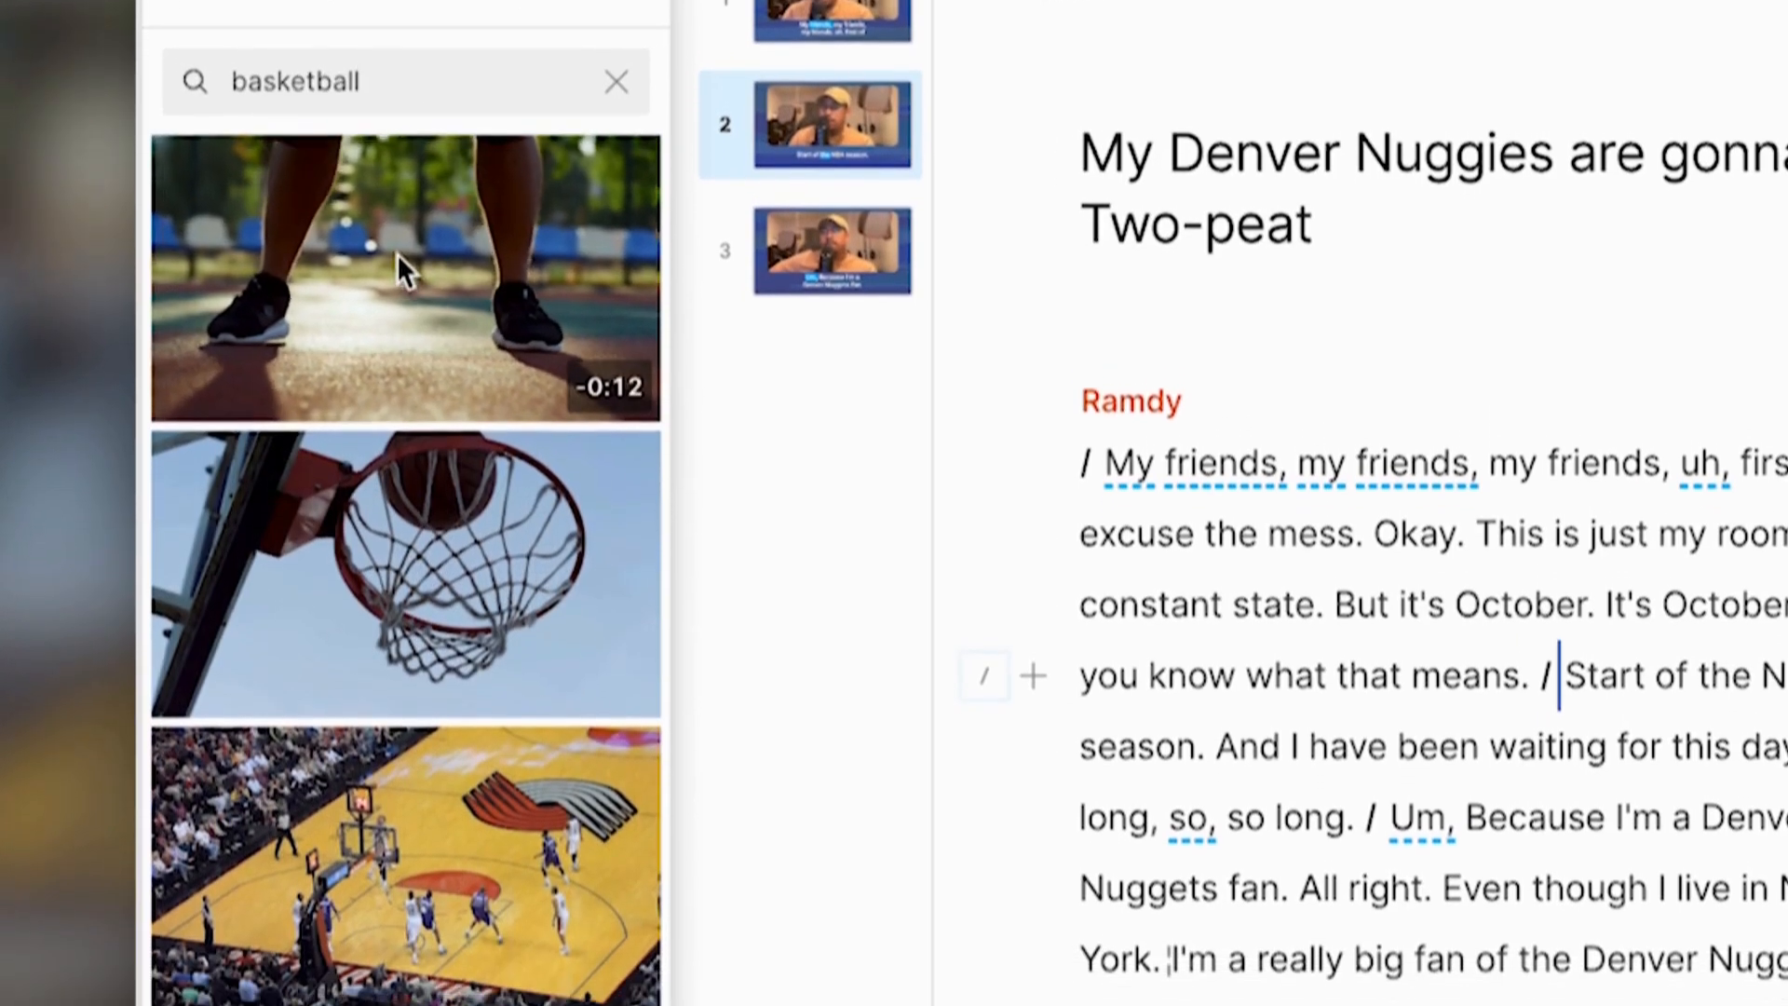
scroll(down, 3)
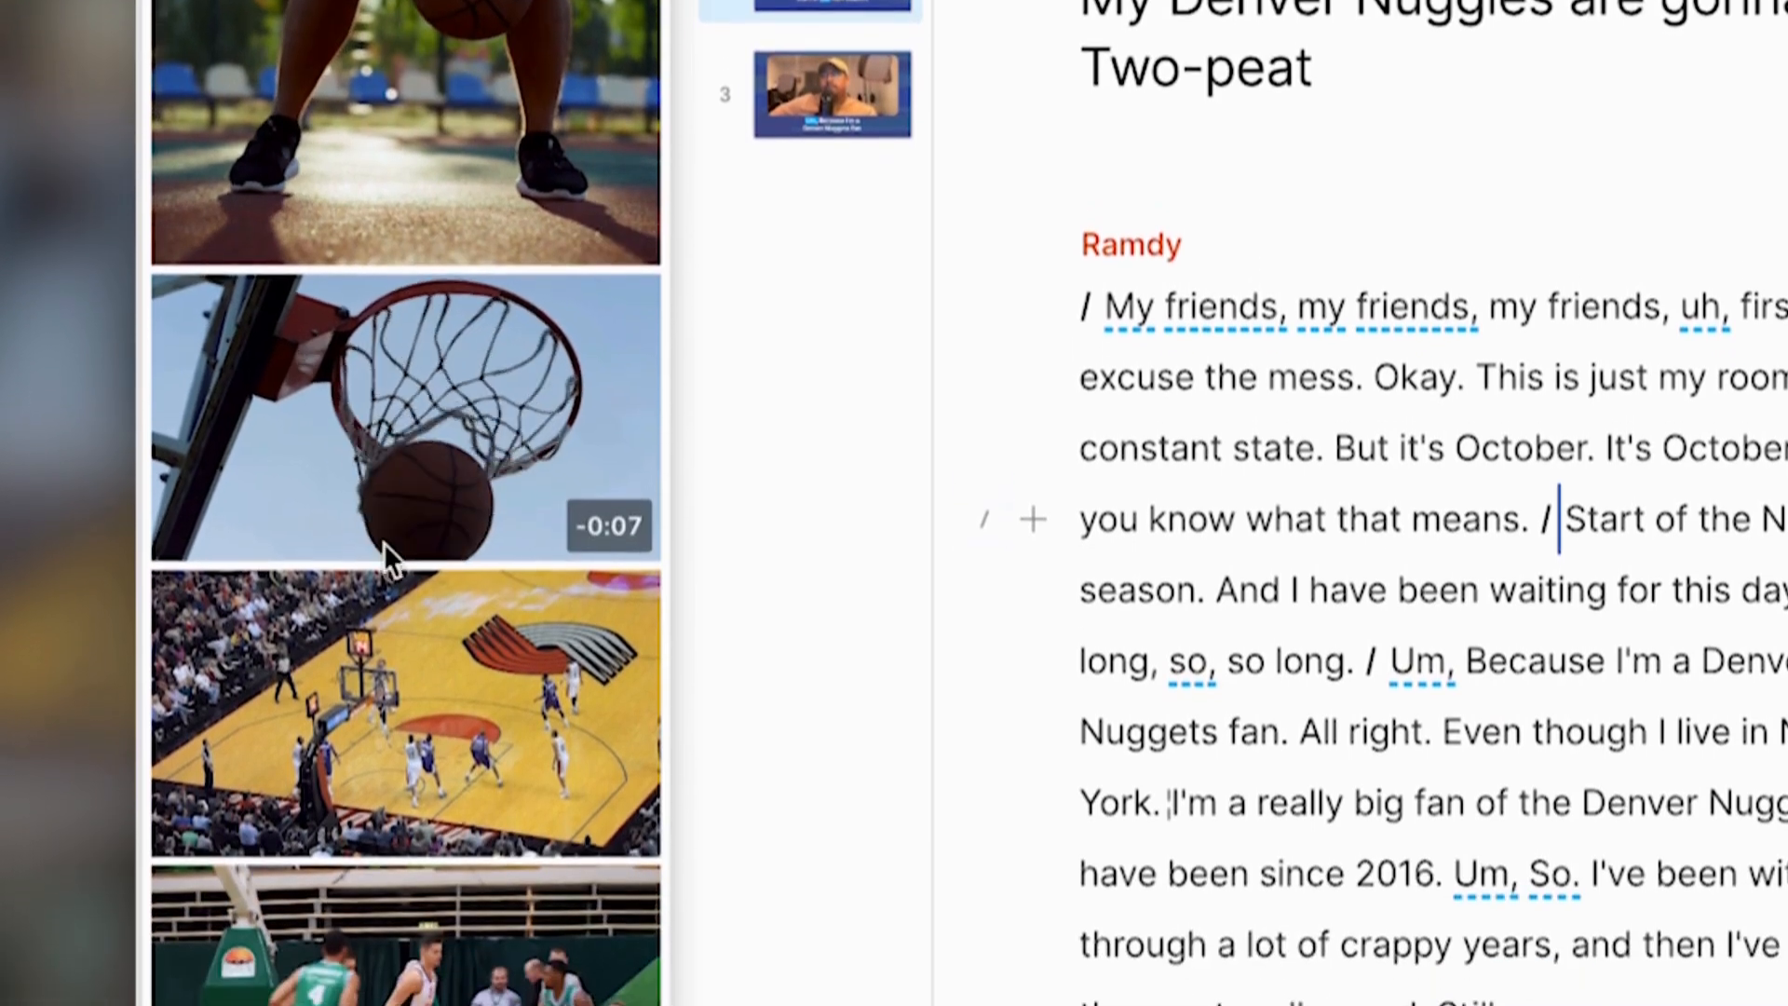
scroll(down, 3)
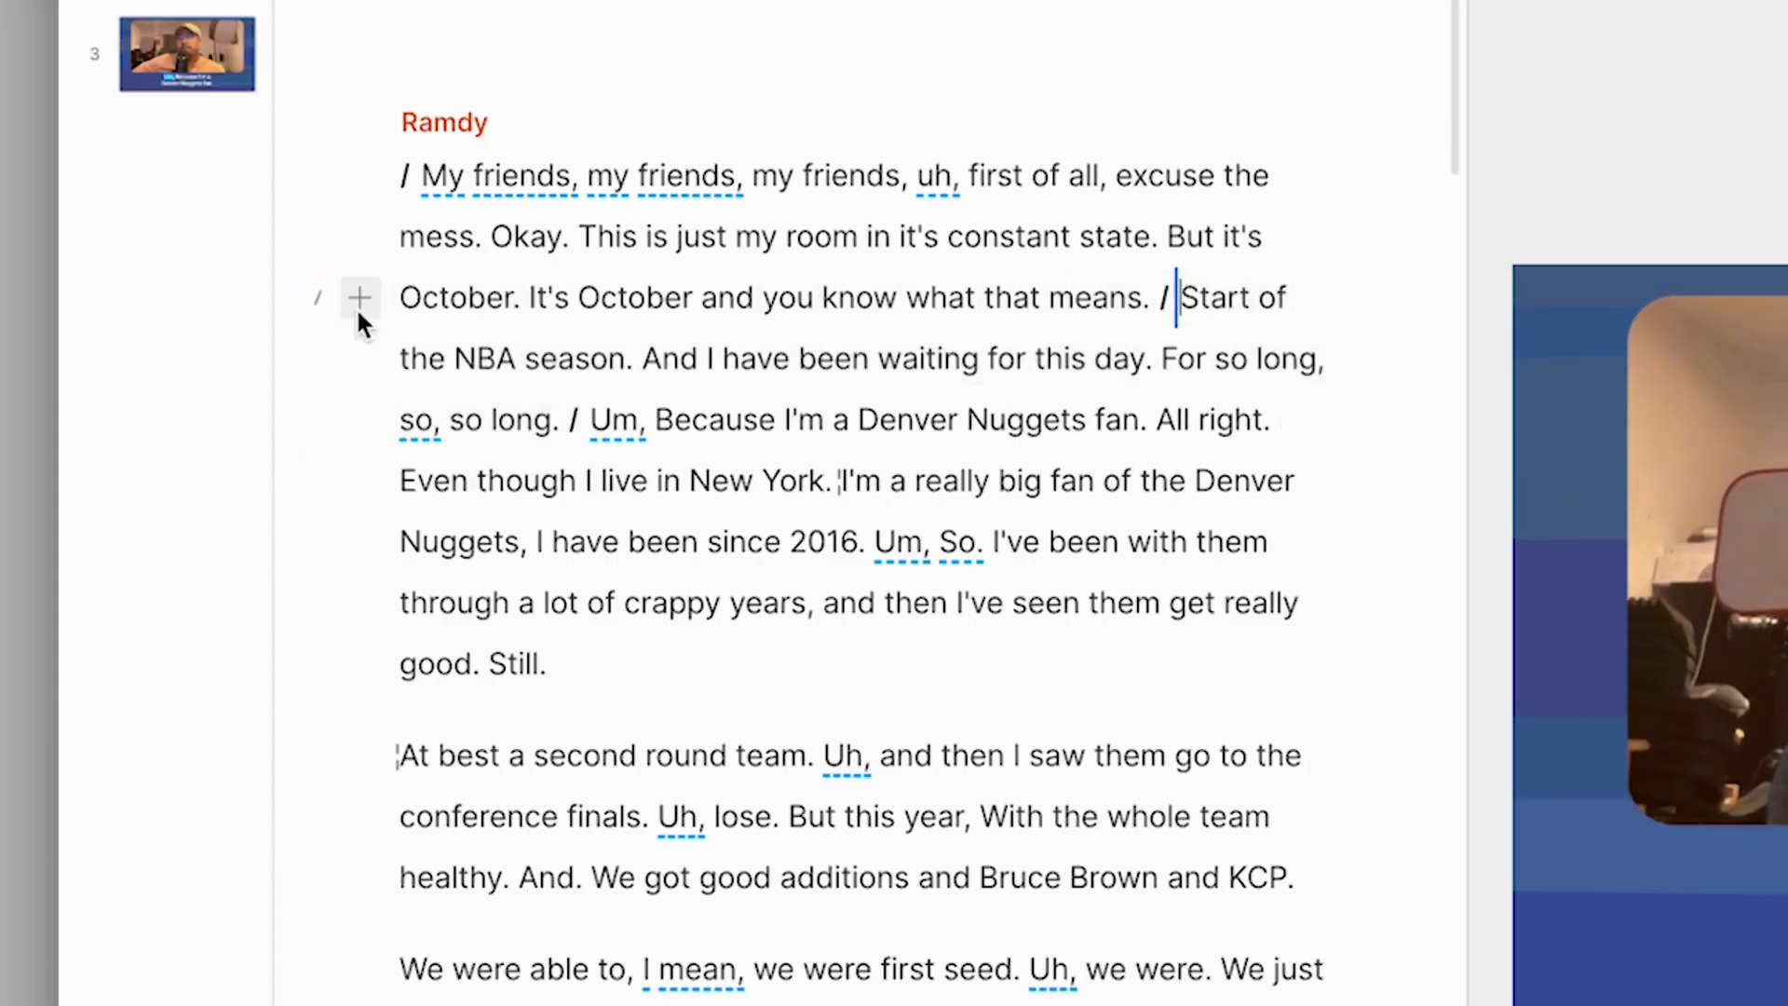
Insert the basketball hoop clip into the 'Start of the NBA season' scene.
click(359, 298)
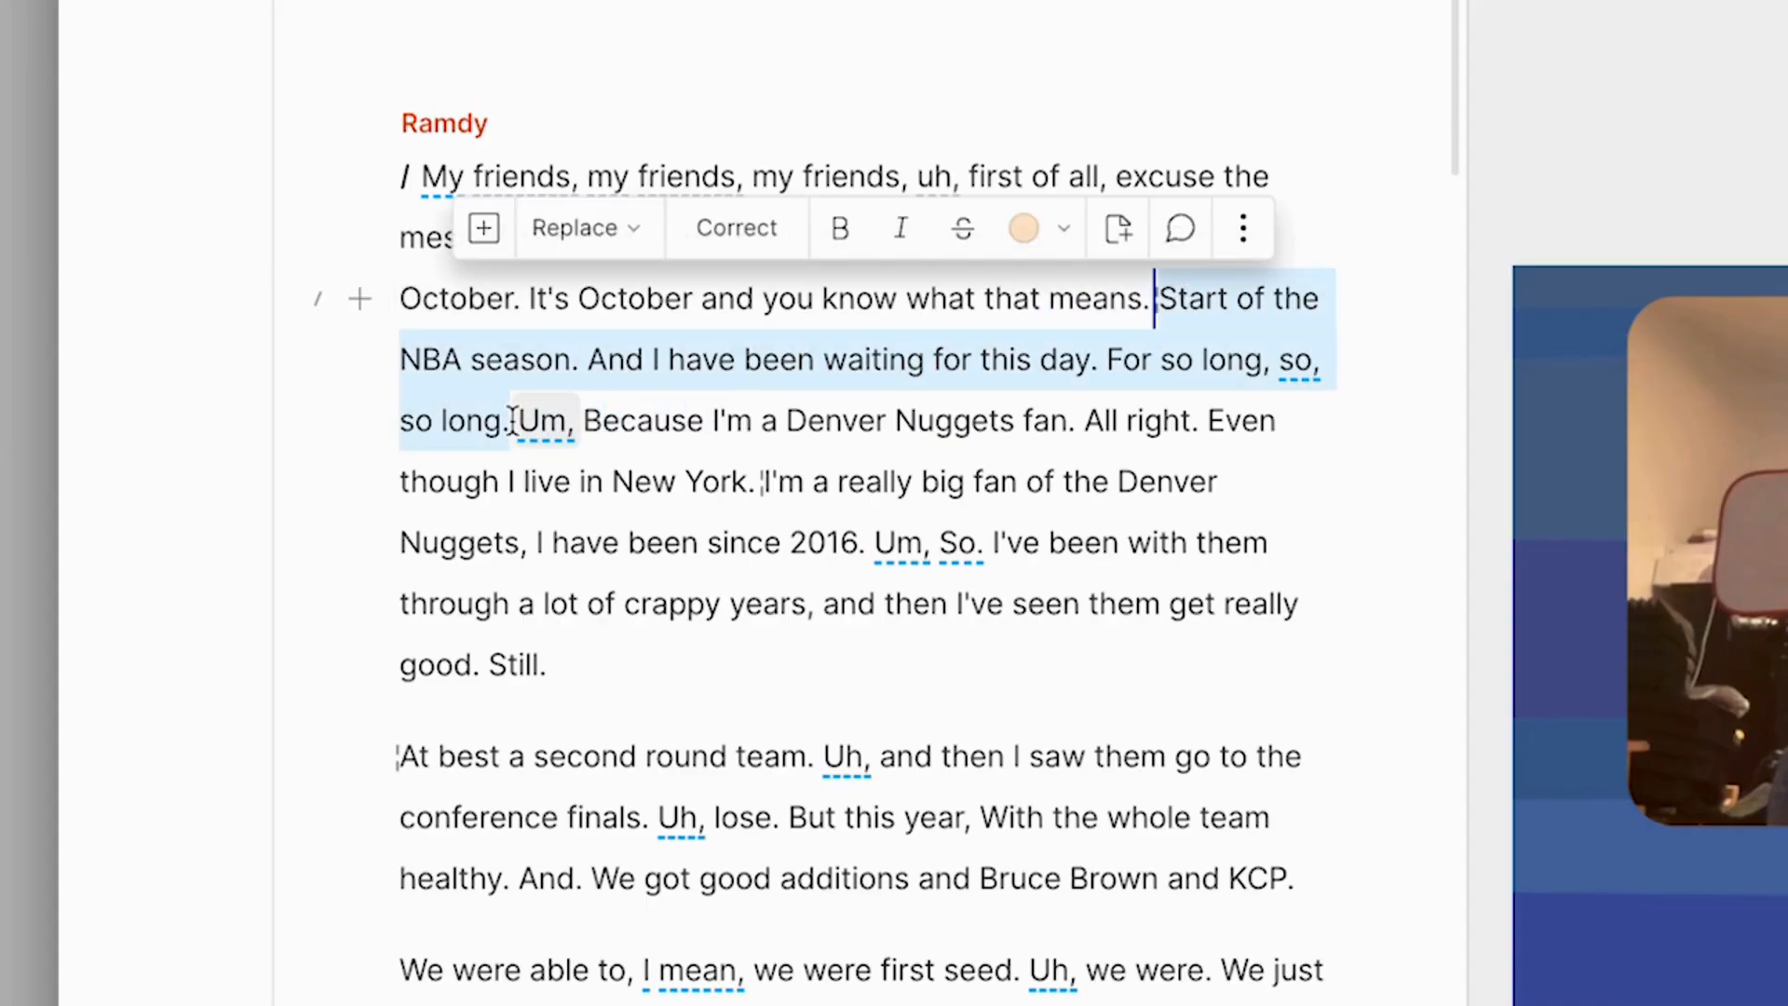
click(482, 227)
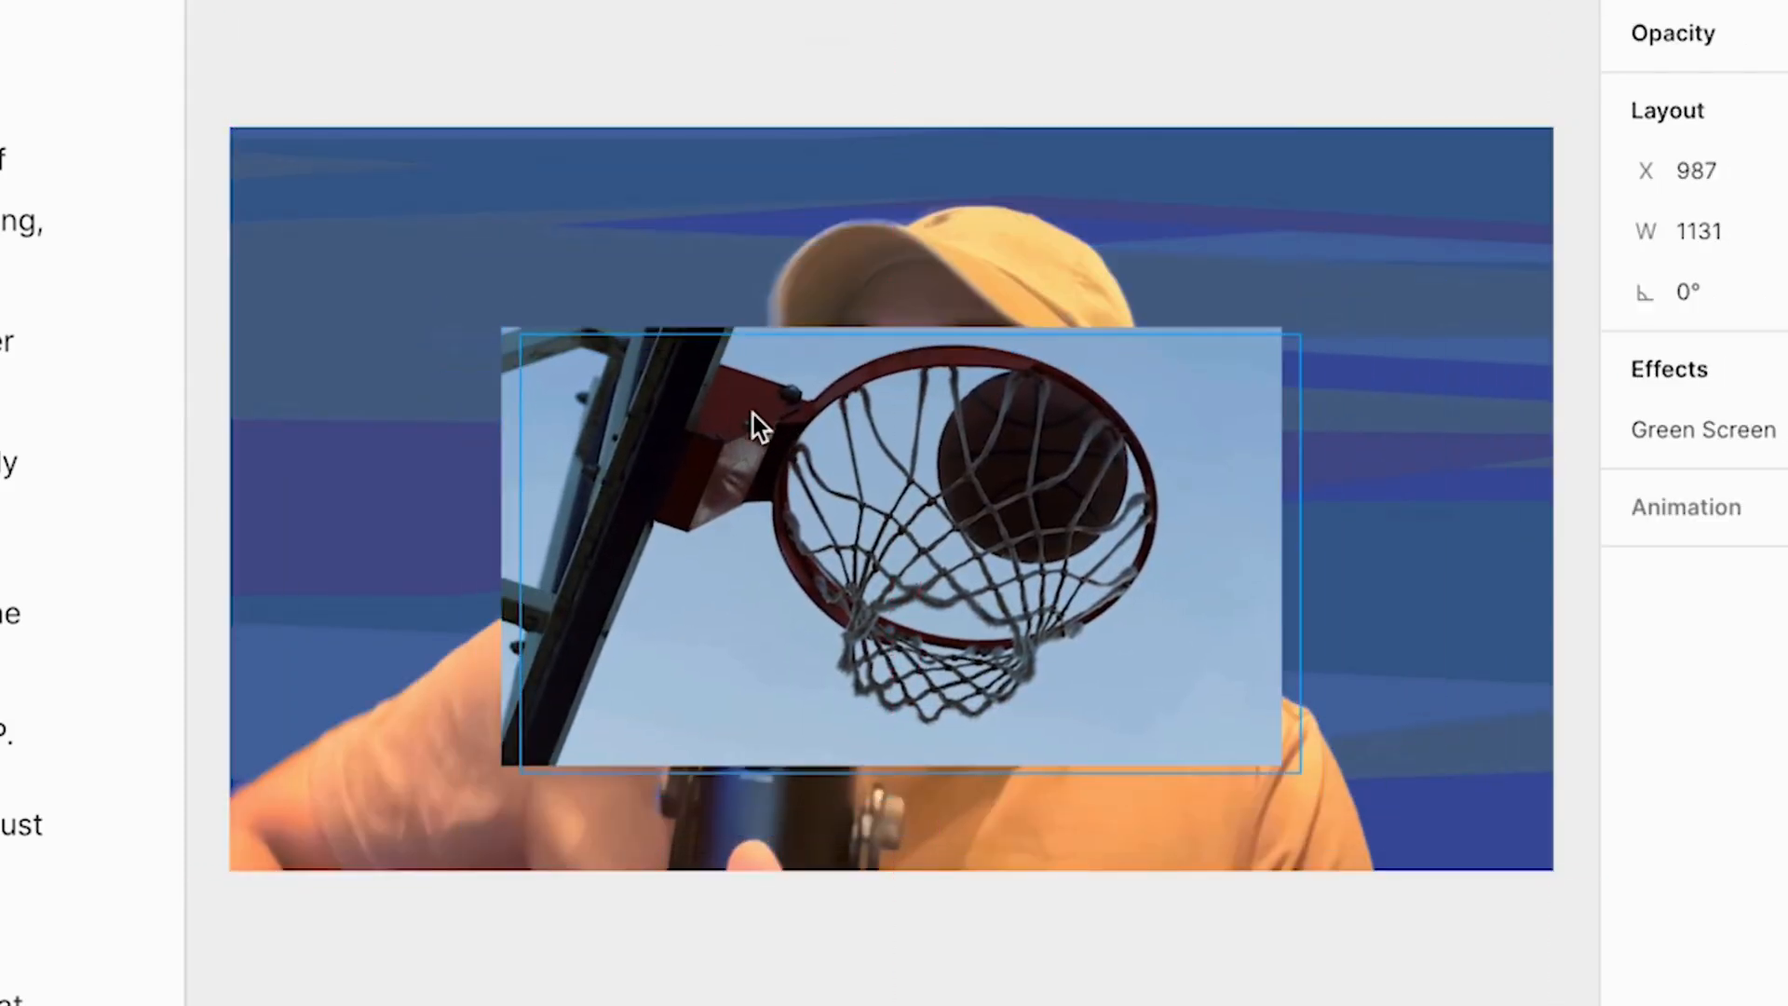
Send the hoop clip one layer backward so the speaker appears in front of it.
right_click(753, 423)
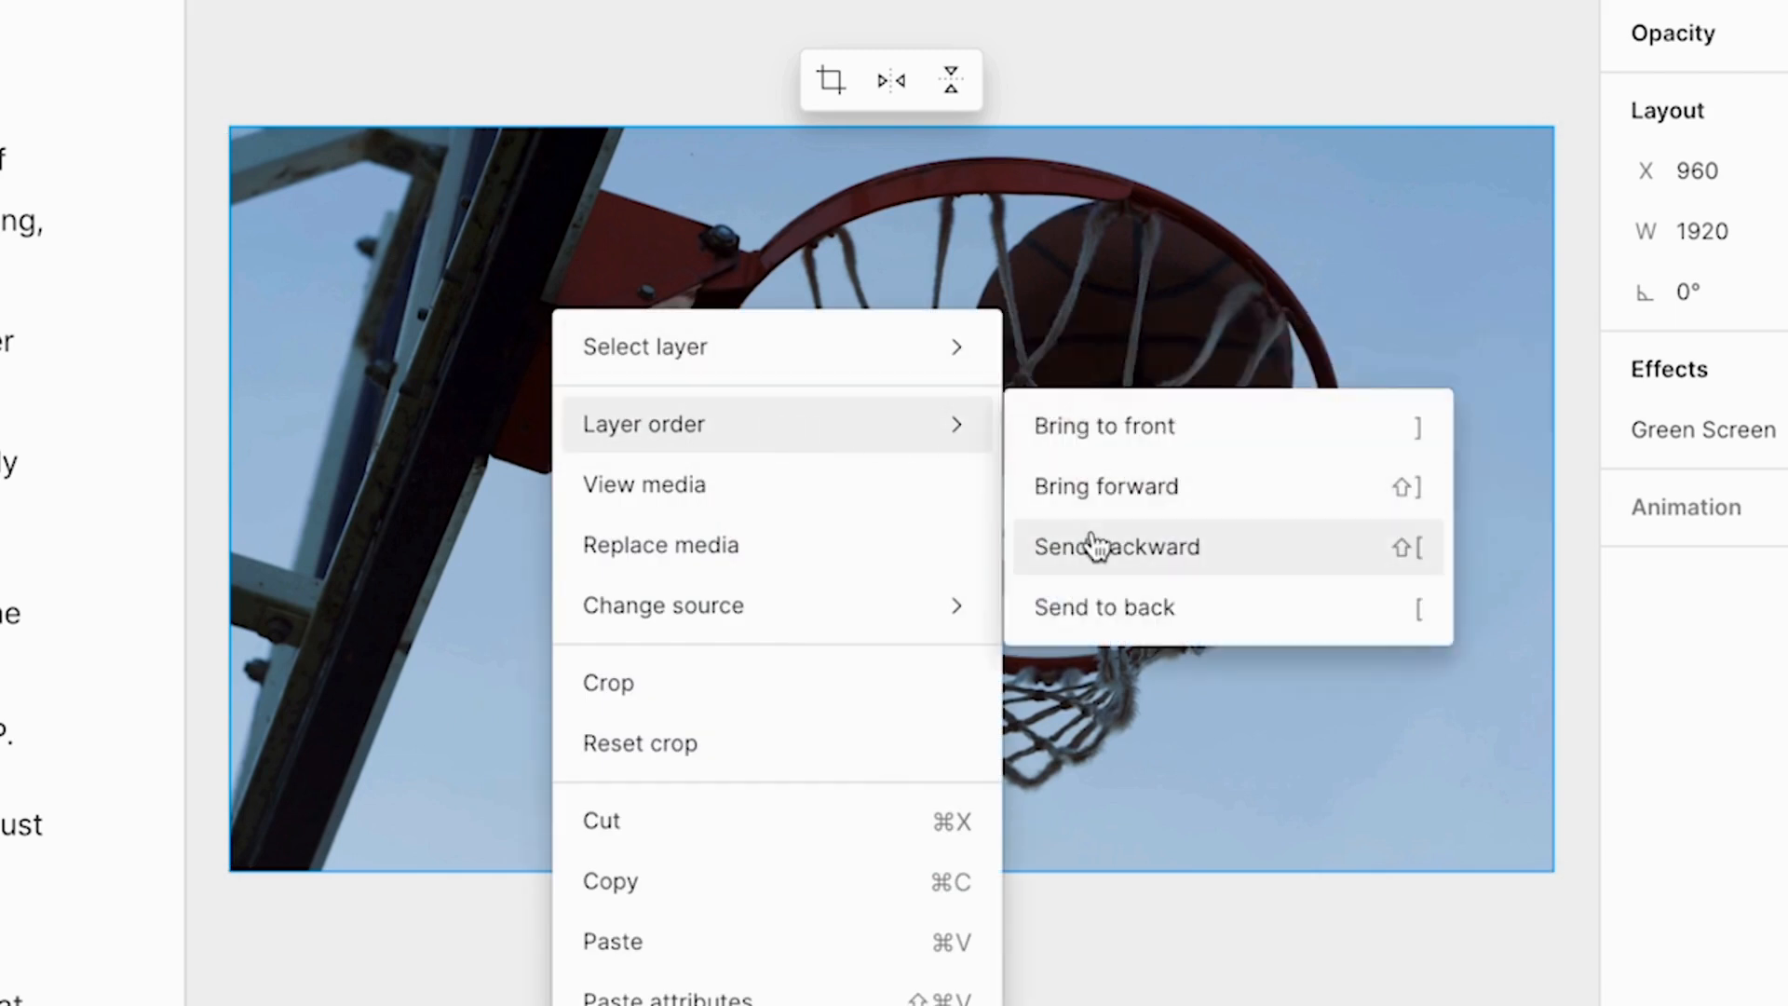
click(1116, 545)
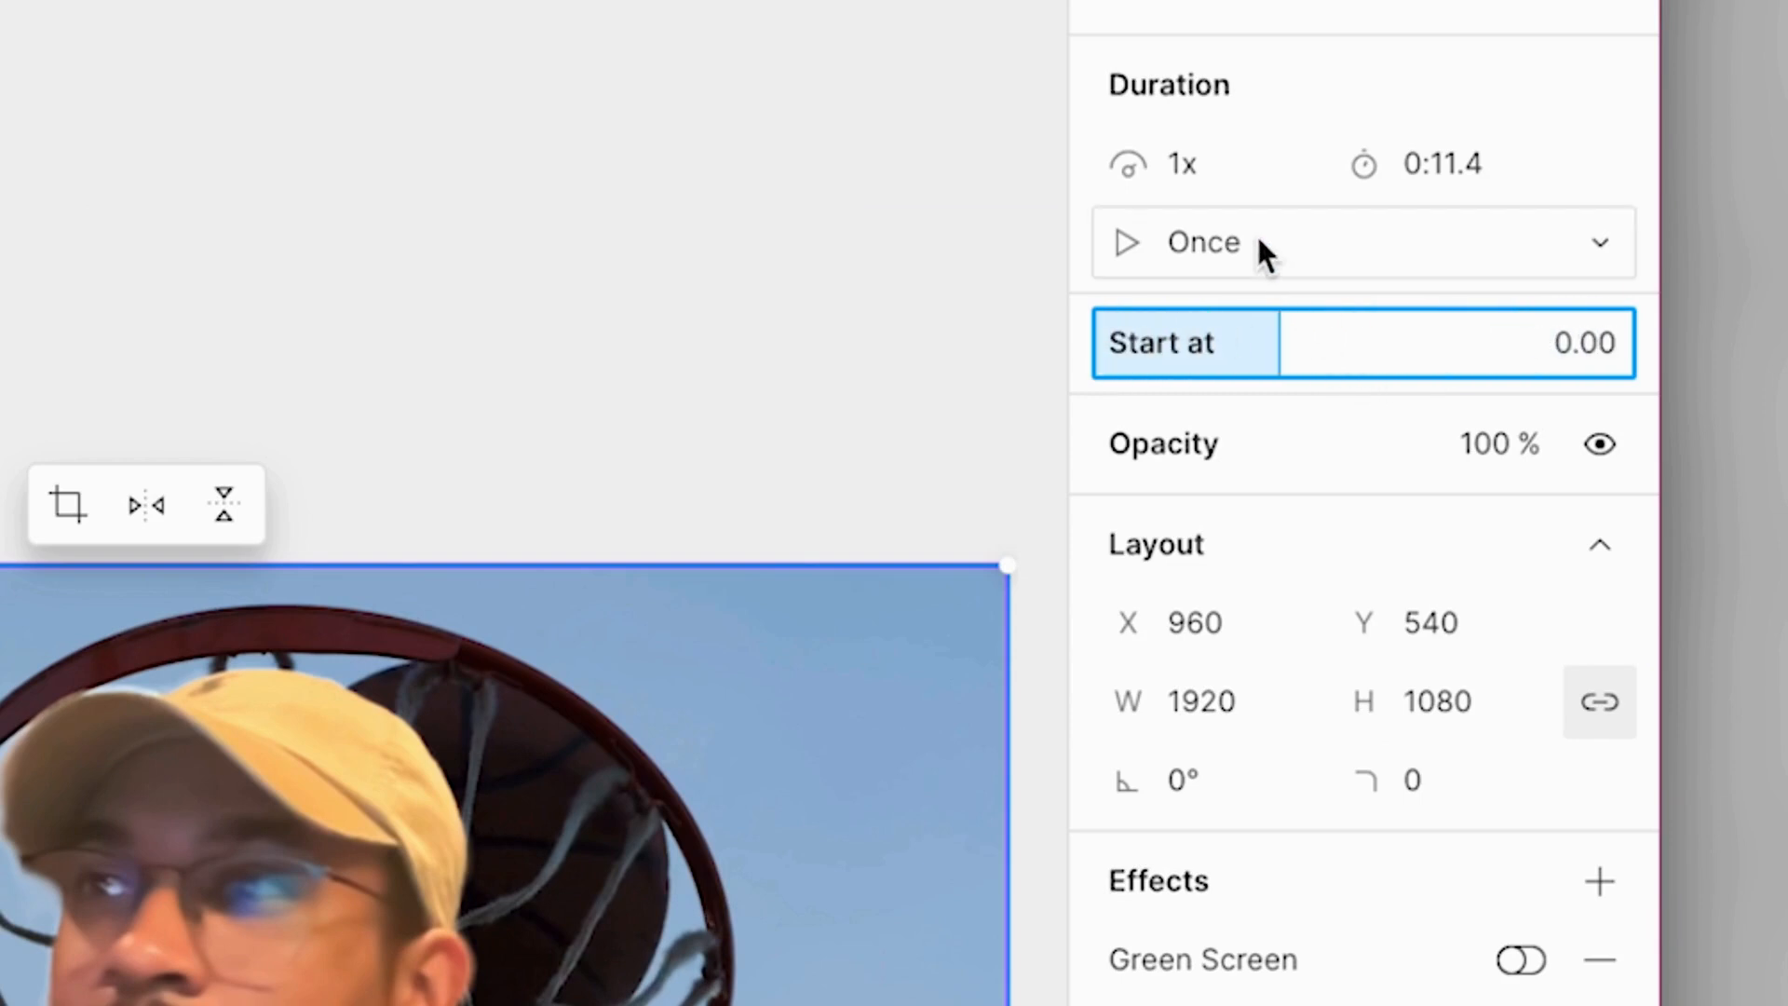
Change the hoop clip's Duration playback from Once to Loop.
click(1203, 243)
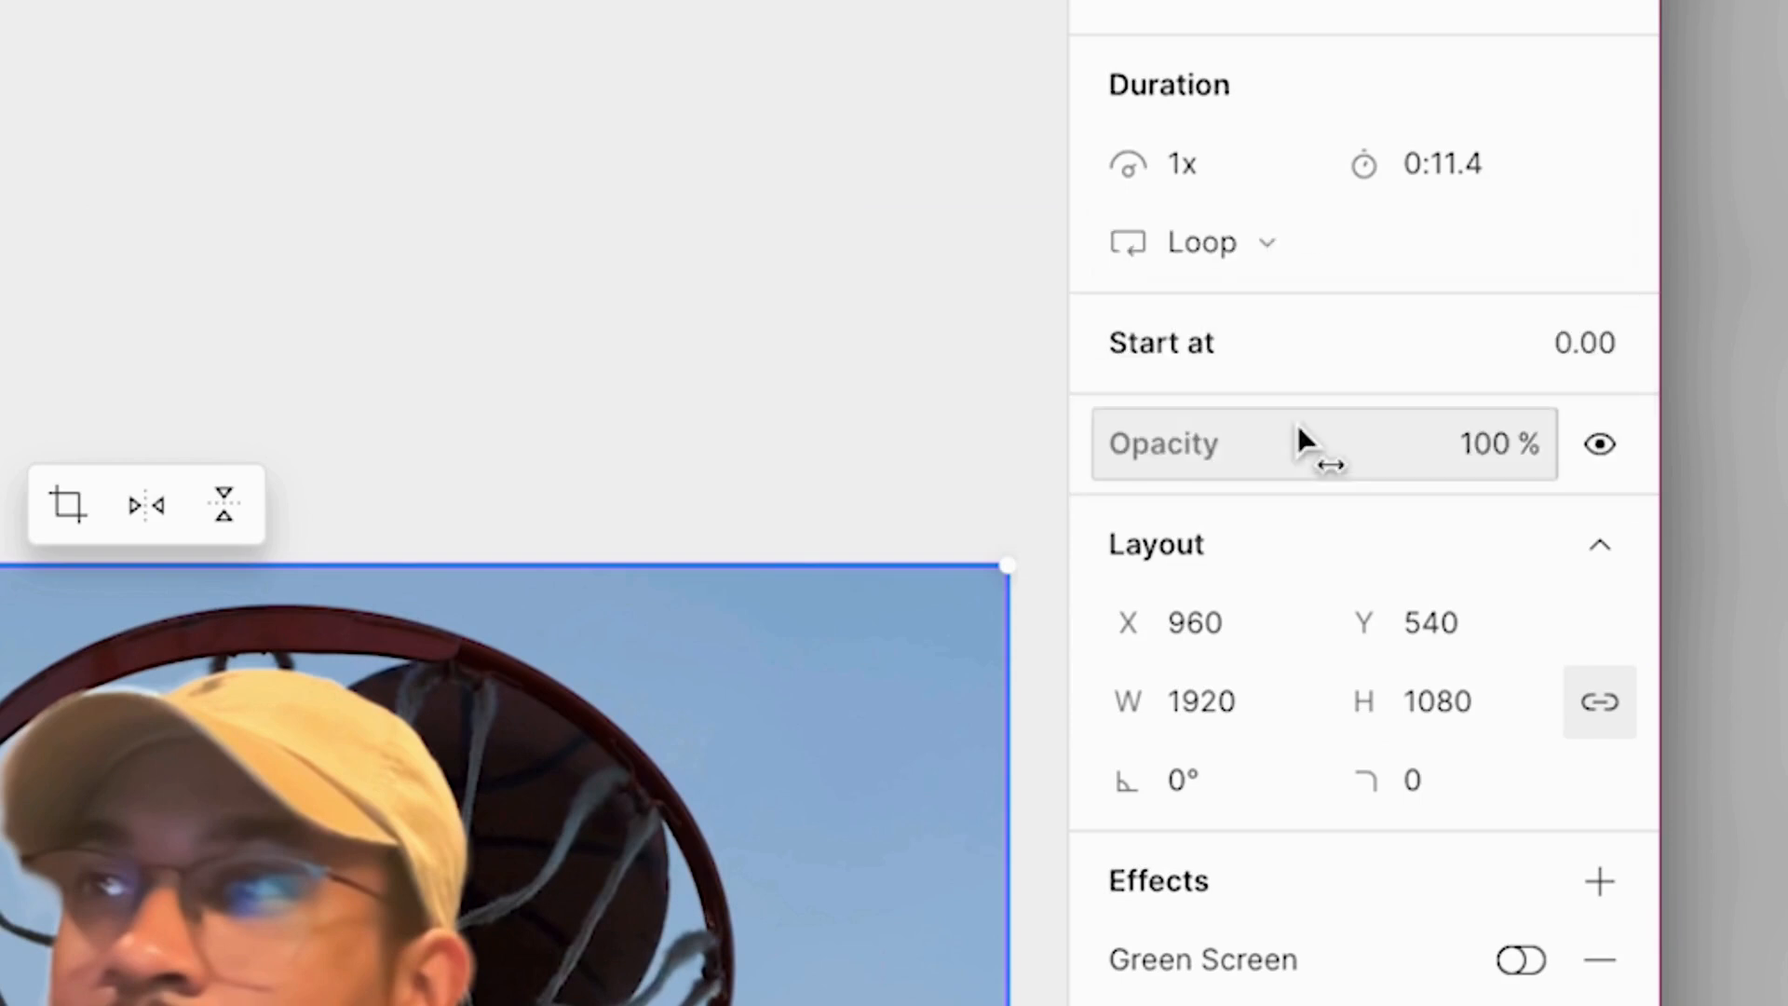